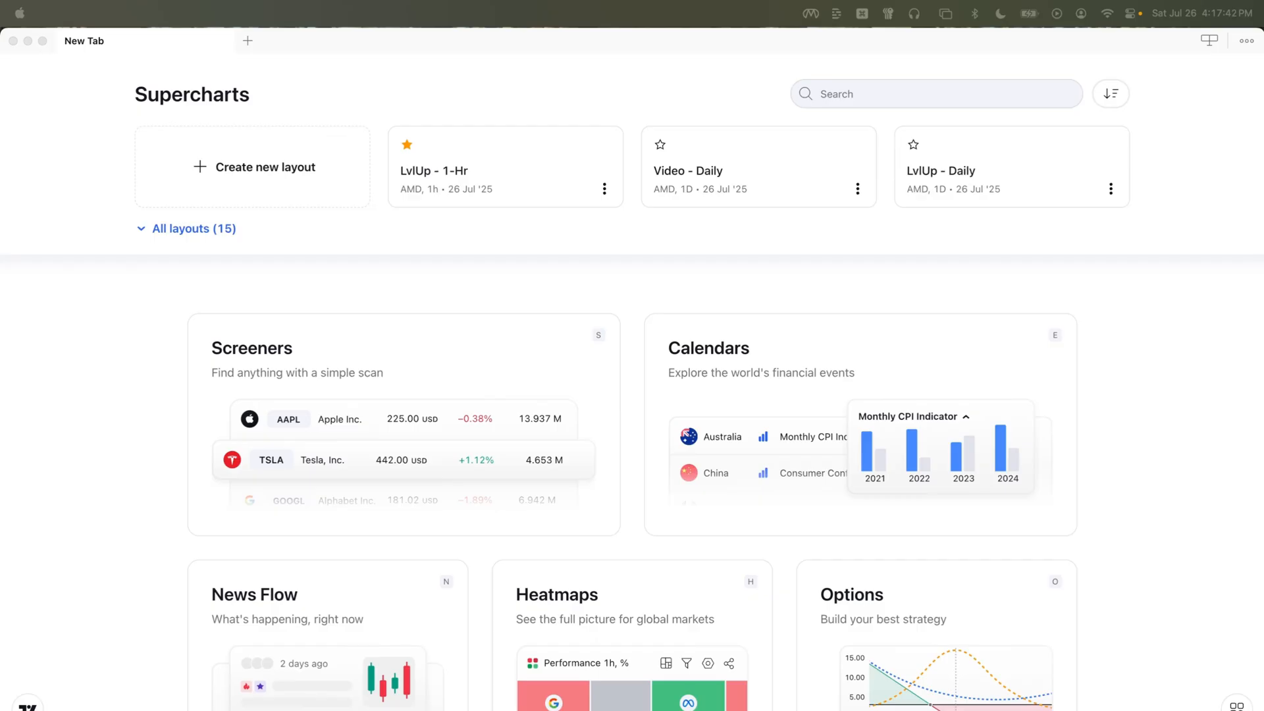
mouse_move(135, 441)
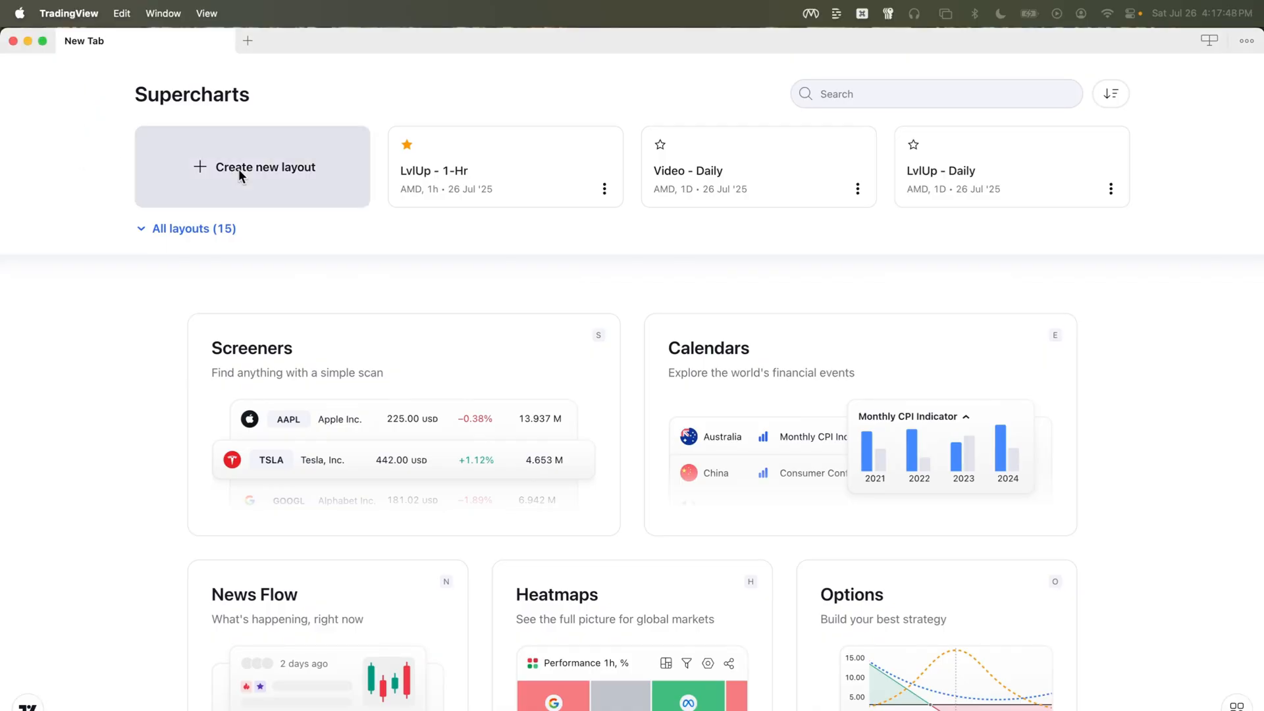
- Create a new chart layout from the Supercharts page showing the AMD daily chart
click(265, 168)
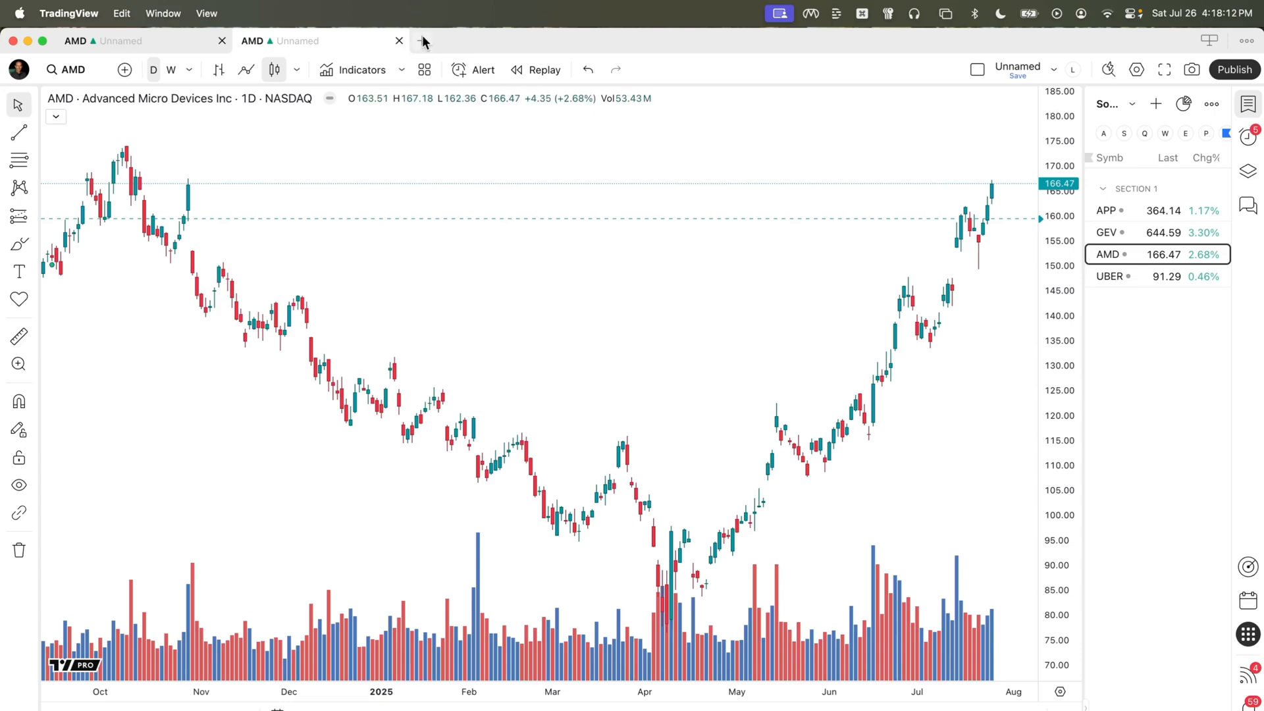
- Add a third chart tab on the 1h interval and switch it to UBER
click(420, 41)
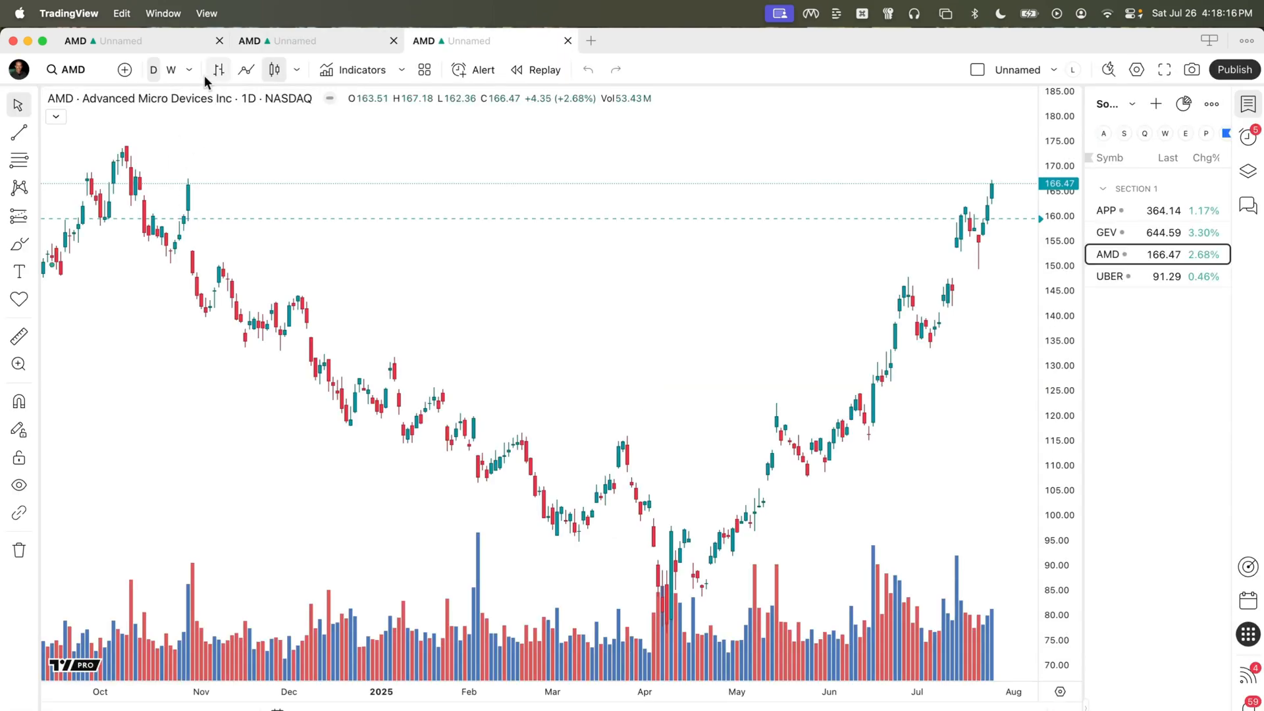
click(189, 70)
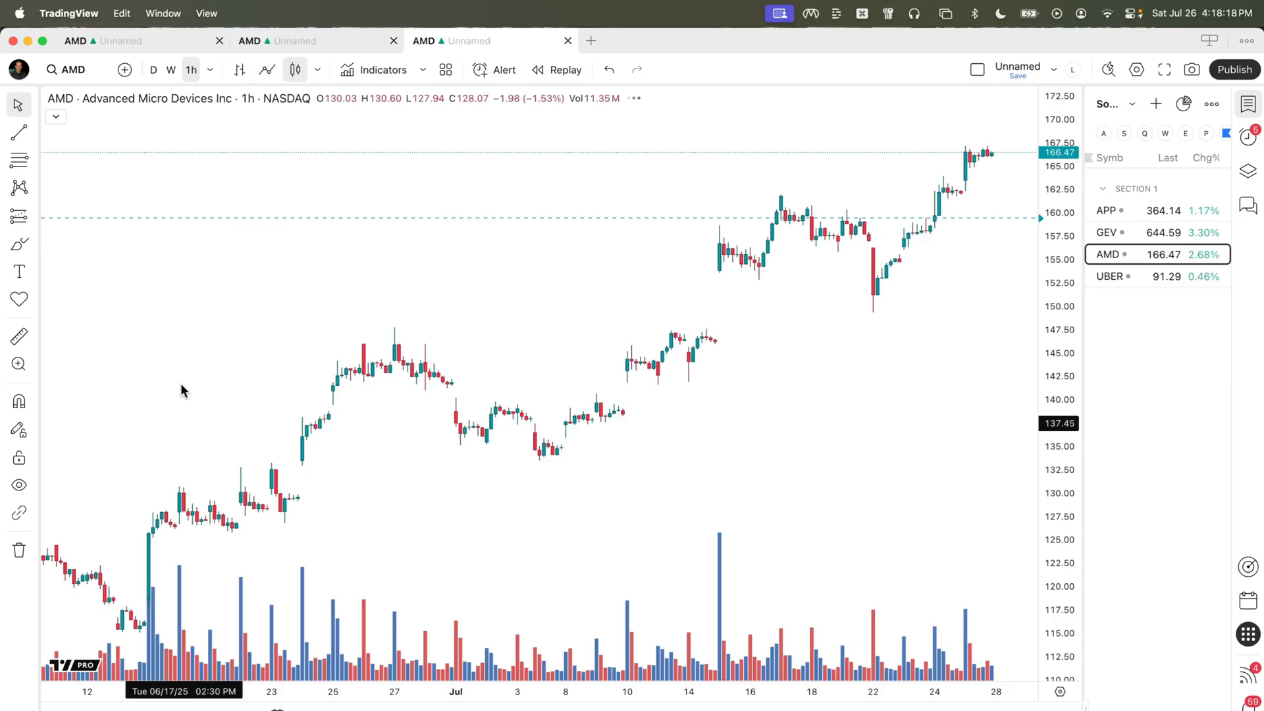
click(169, 70)
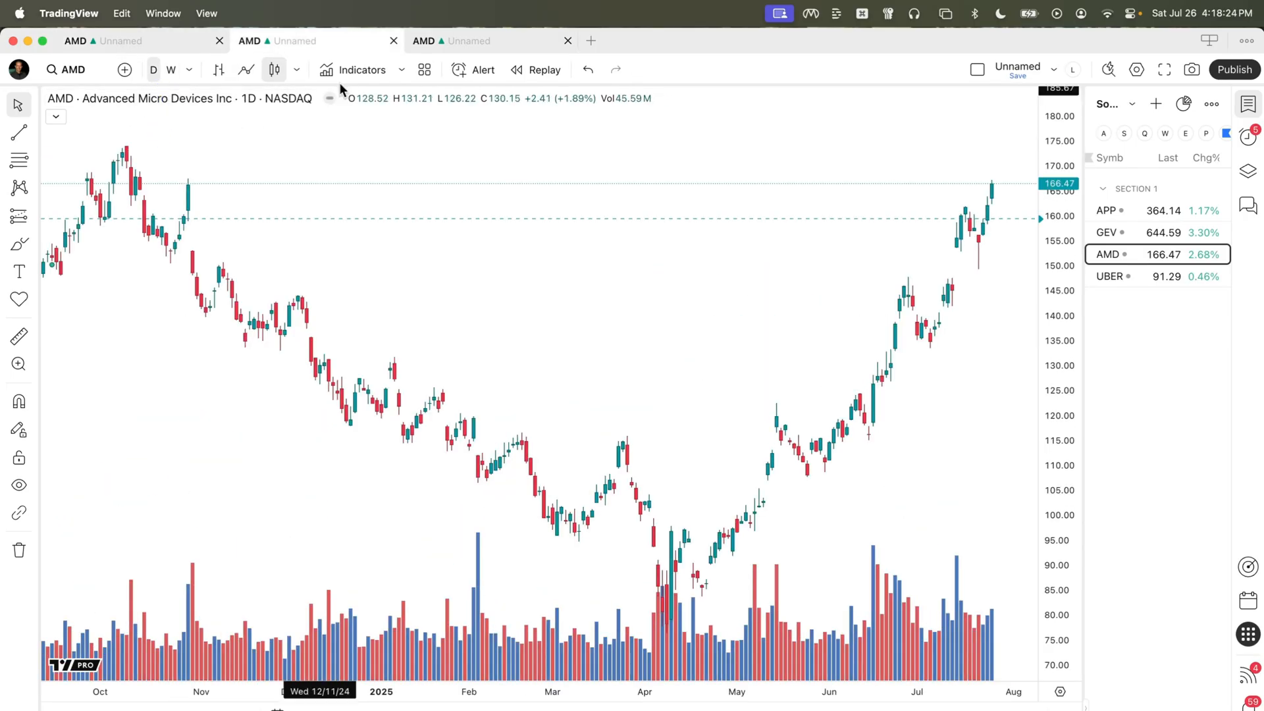
click(190, 69)
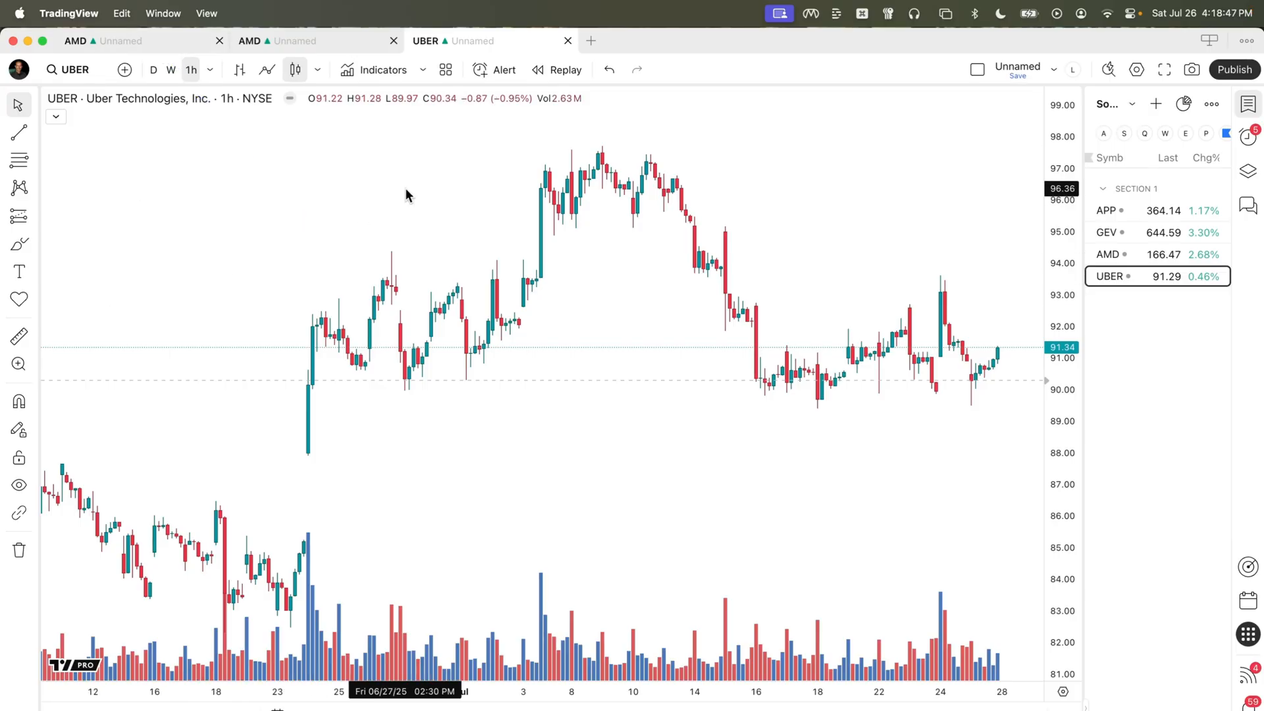
- Put the third and first tabs into the Blue symbol-sync group so all tabs show GEV
right_click(473, 41)
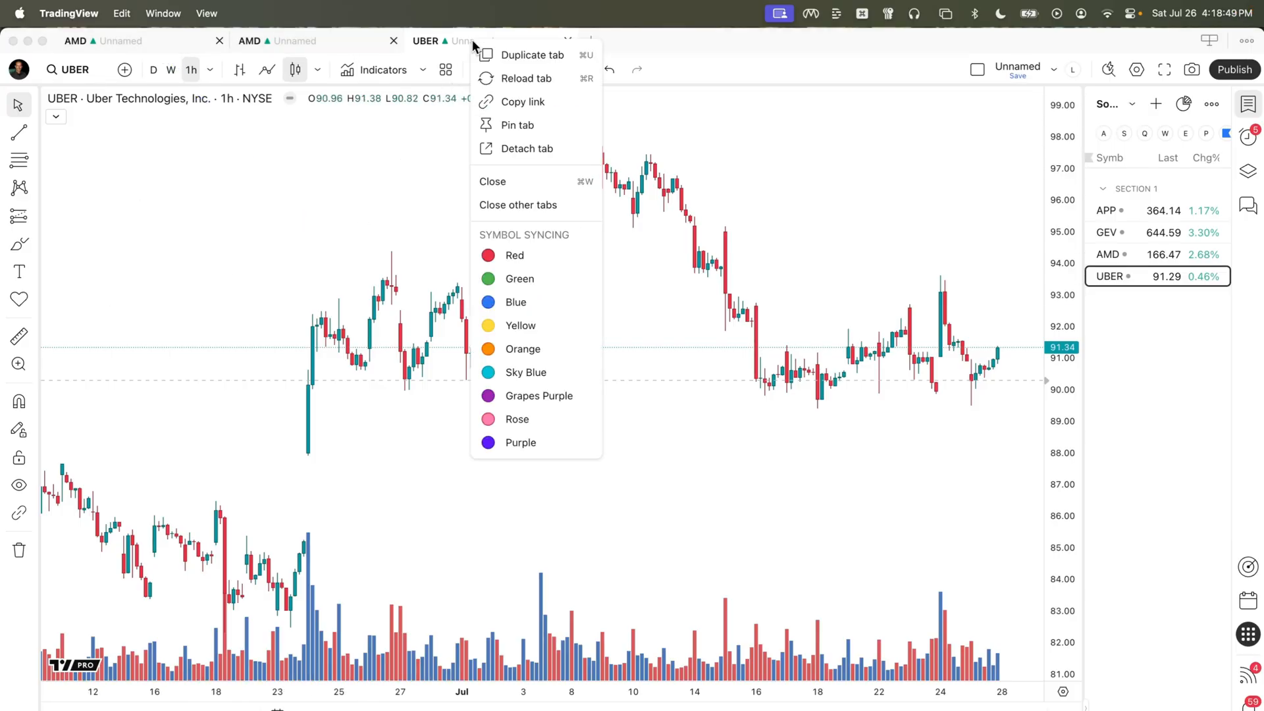
mouse_move(516, 303)
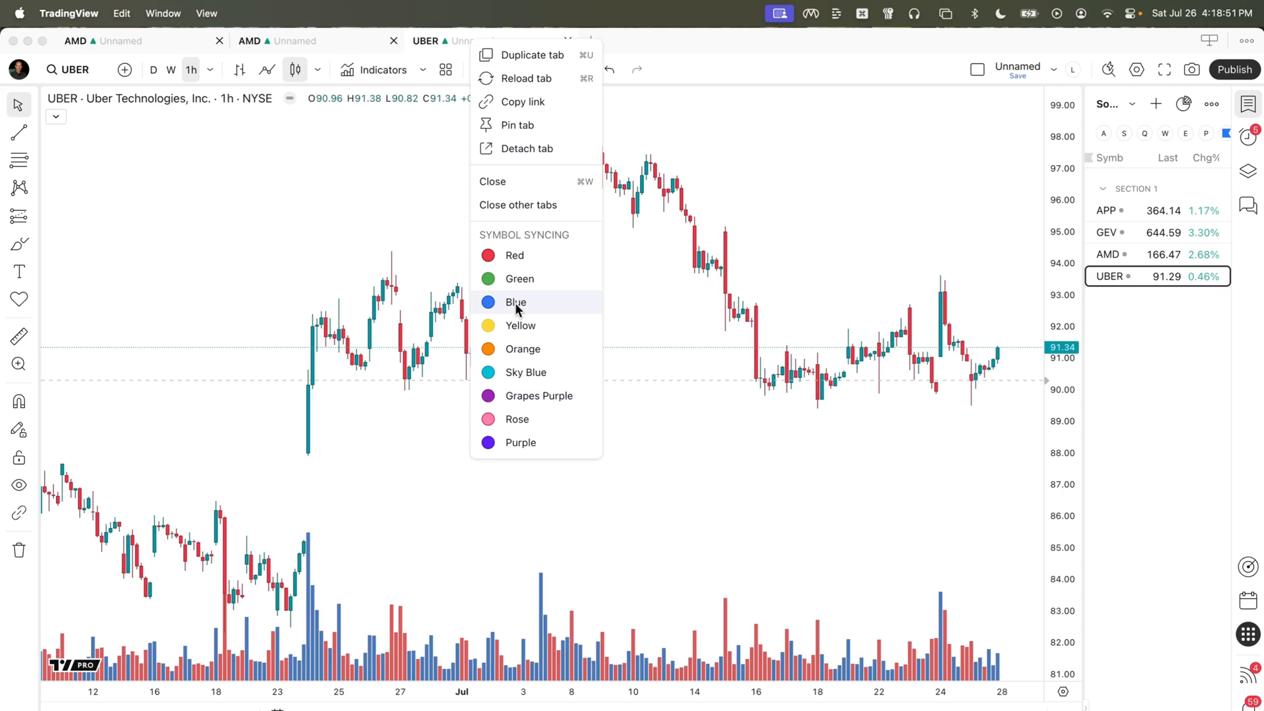
click(282, 40)
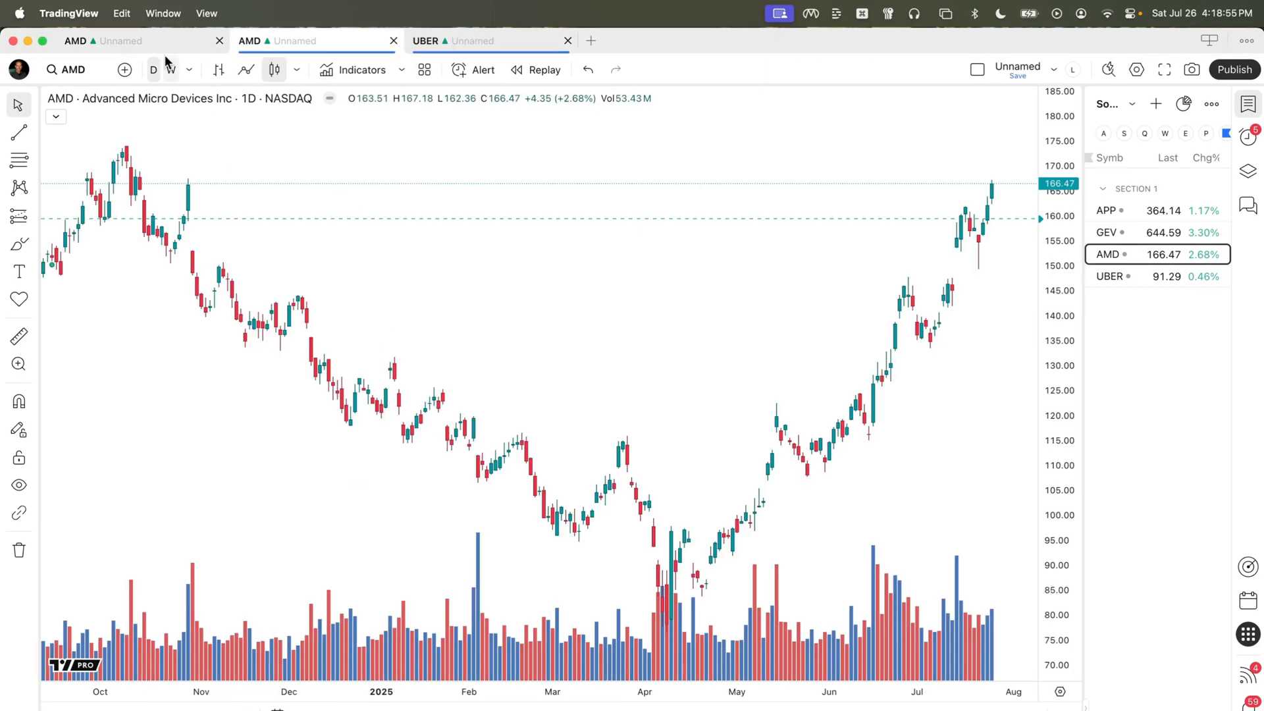
right_click(129, 41)
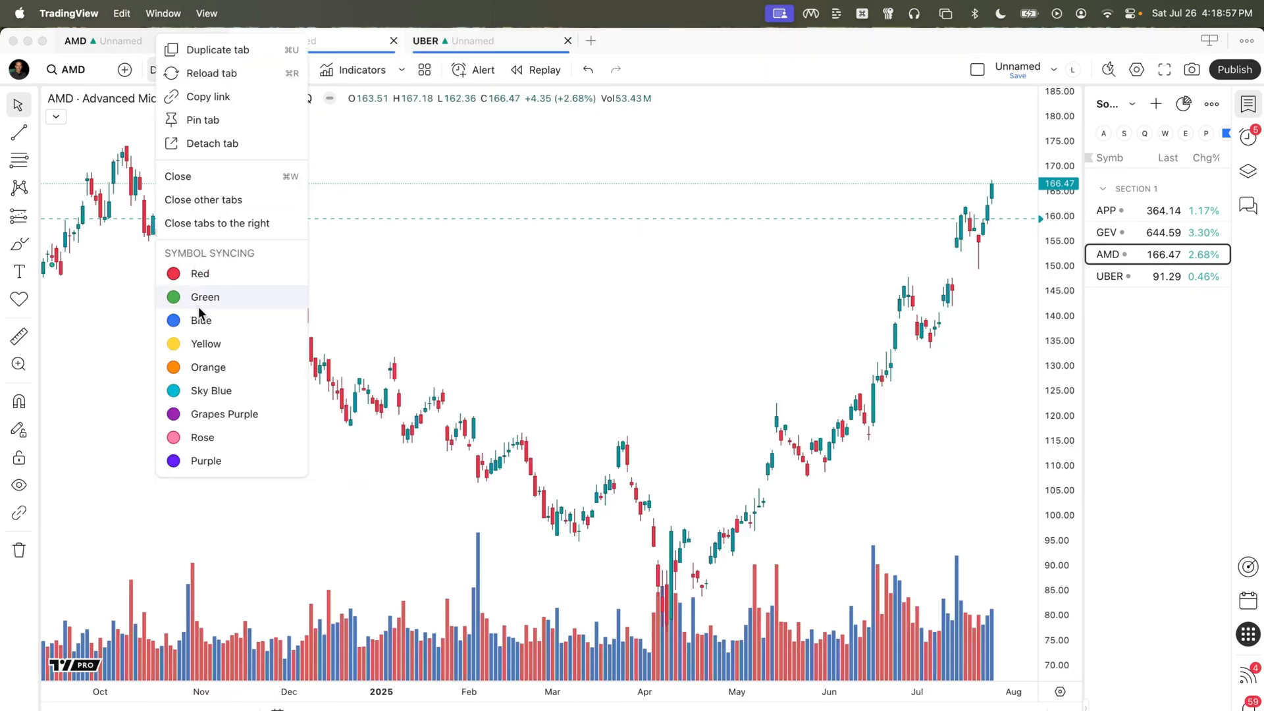
click(218, 49)
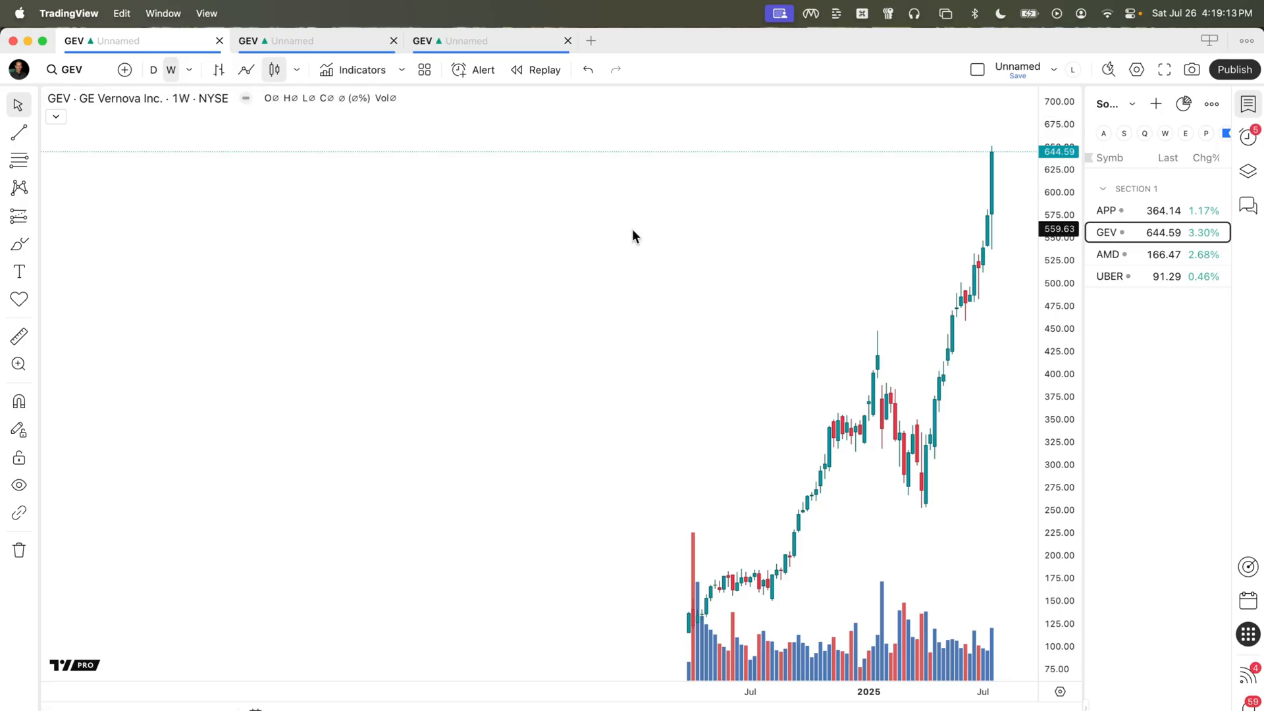
- Rename the first two tabs' chart layouts to Weekly and Daily and save them
click(1053, 69)
text(Weekly)
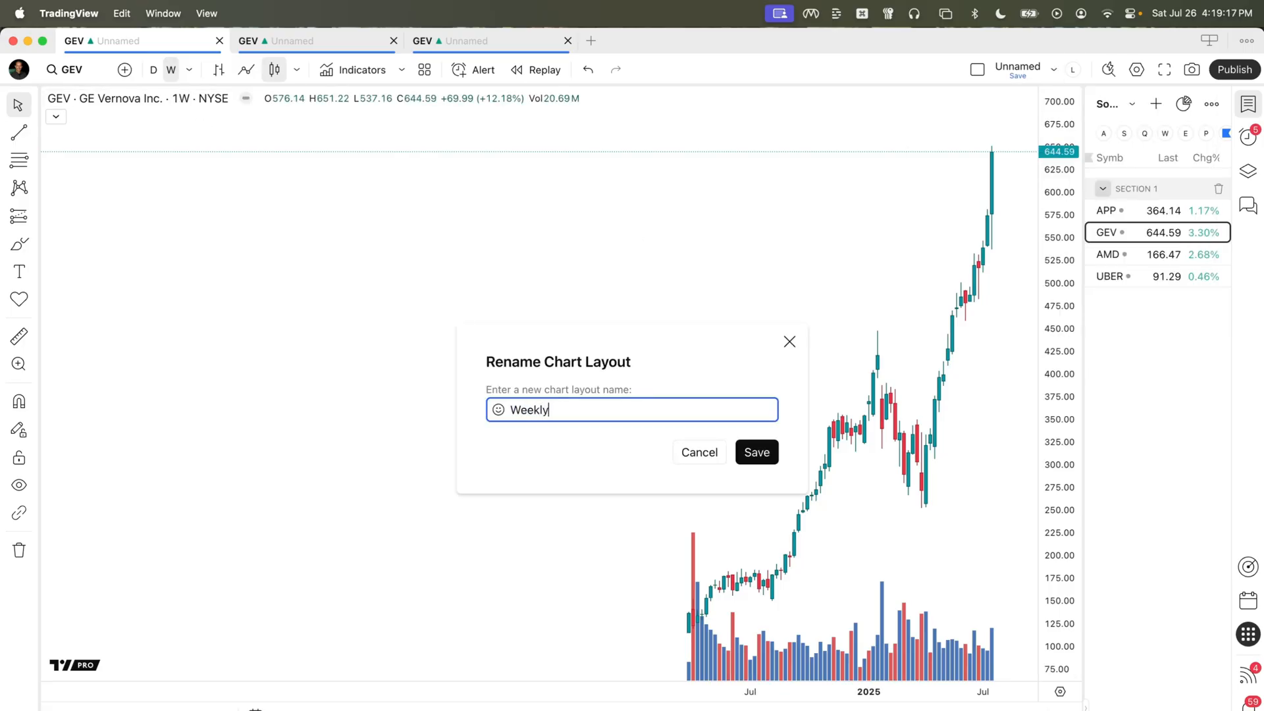
click(754, 452)
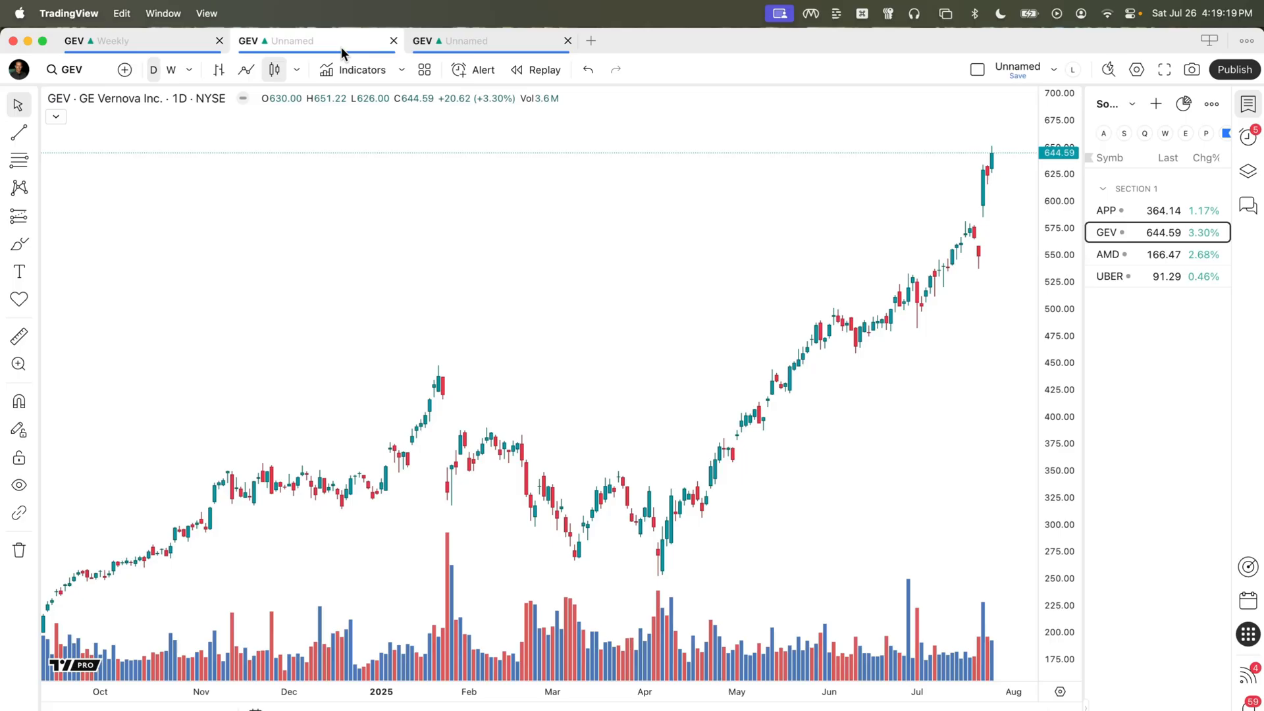
click(1053, 70)
text(Daily)
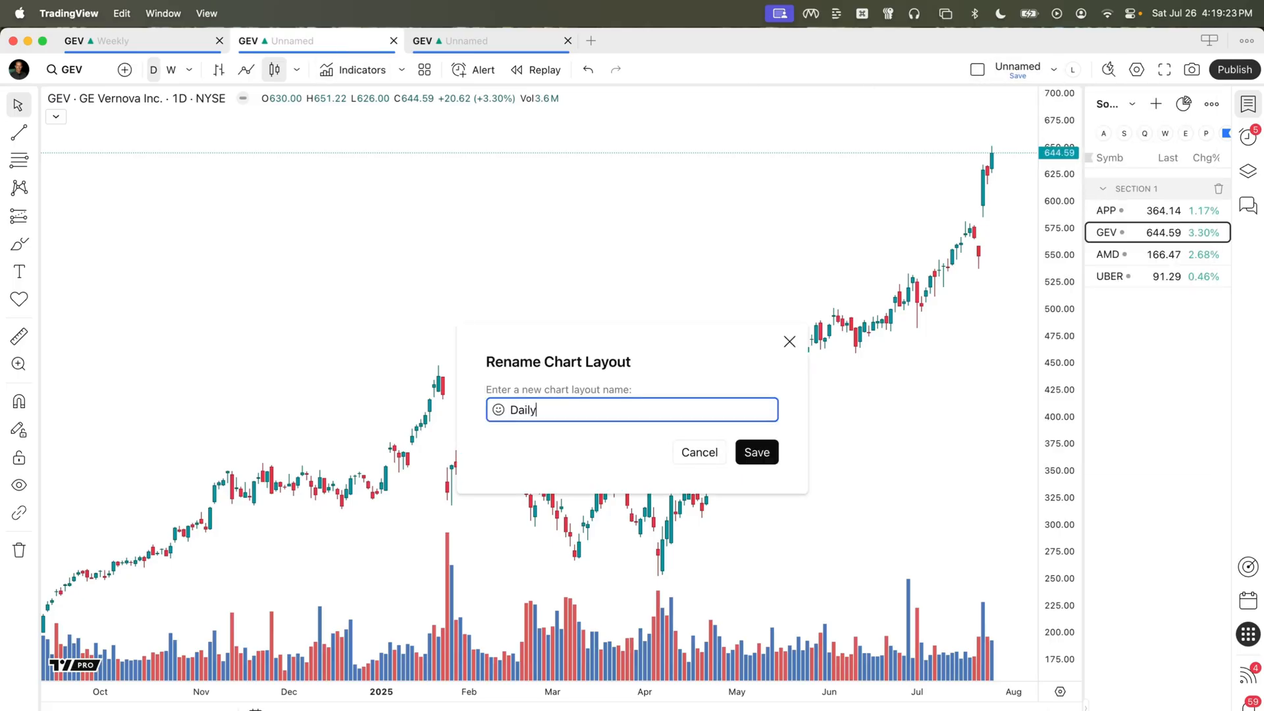
click(754, 451)
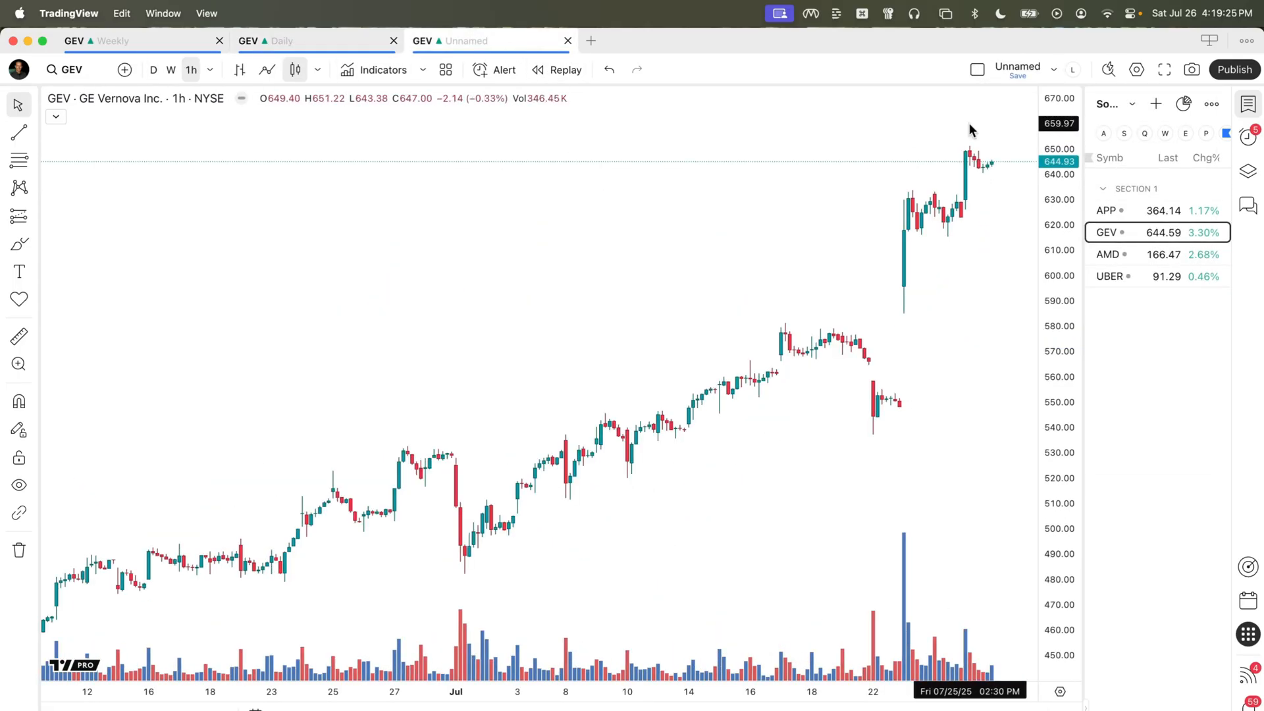
- Rename the third tab's layout to Hourly, save it, and open a new start-page tab
click(1017, 65)
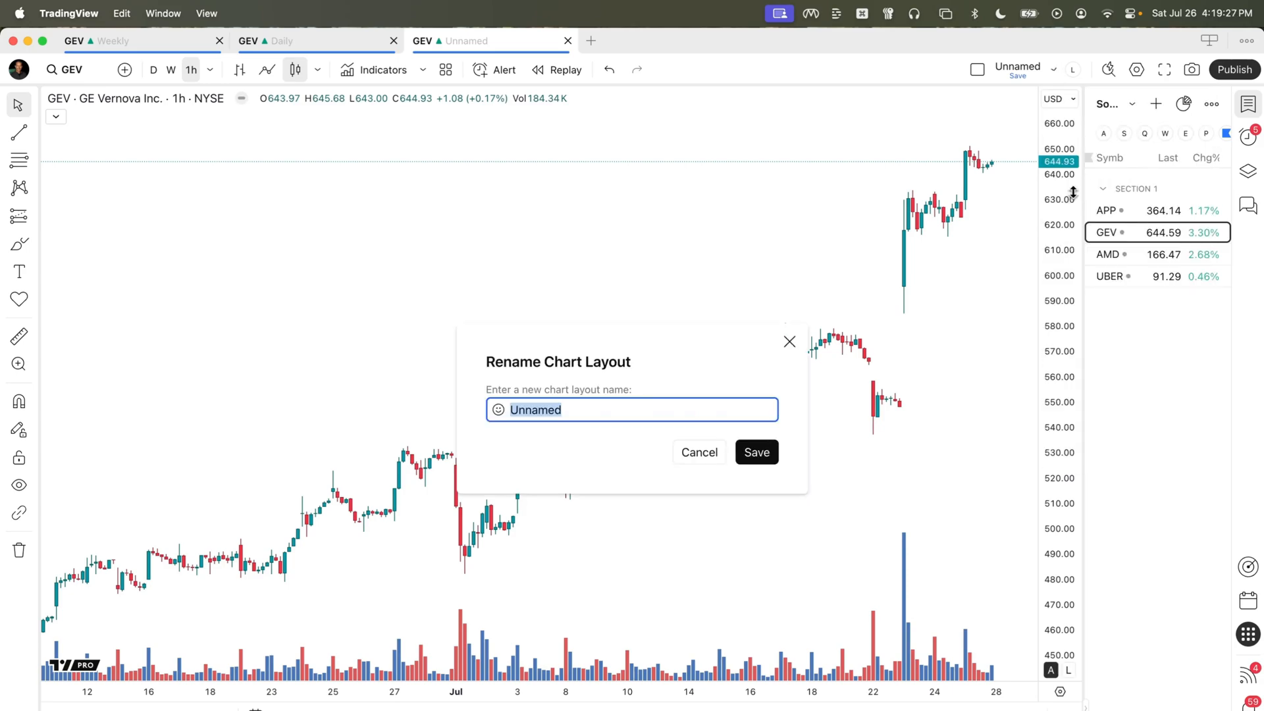
text(Hourl)
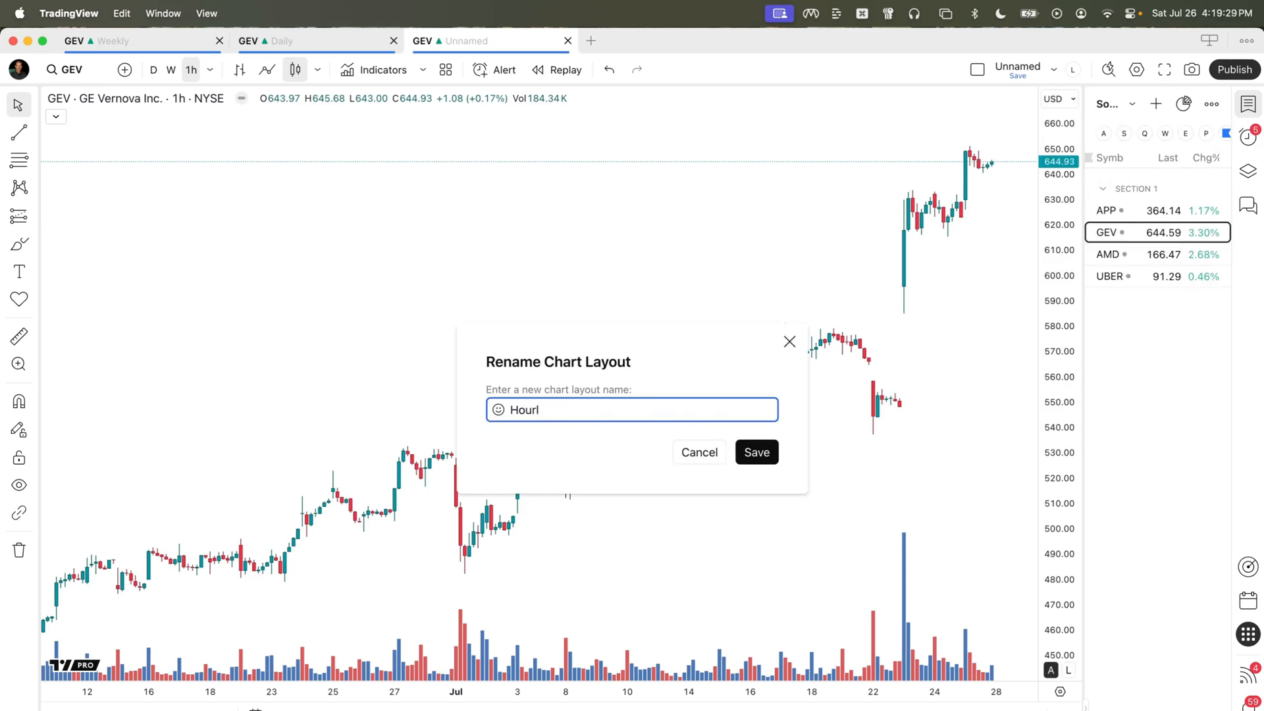
click(756, 452)
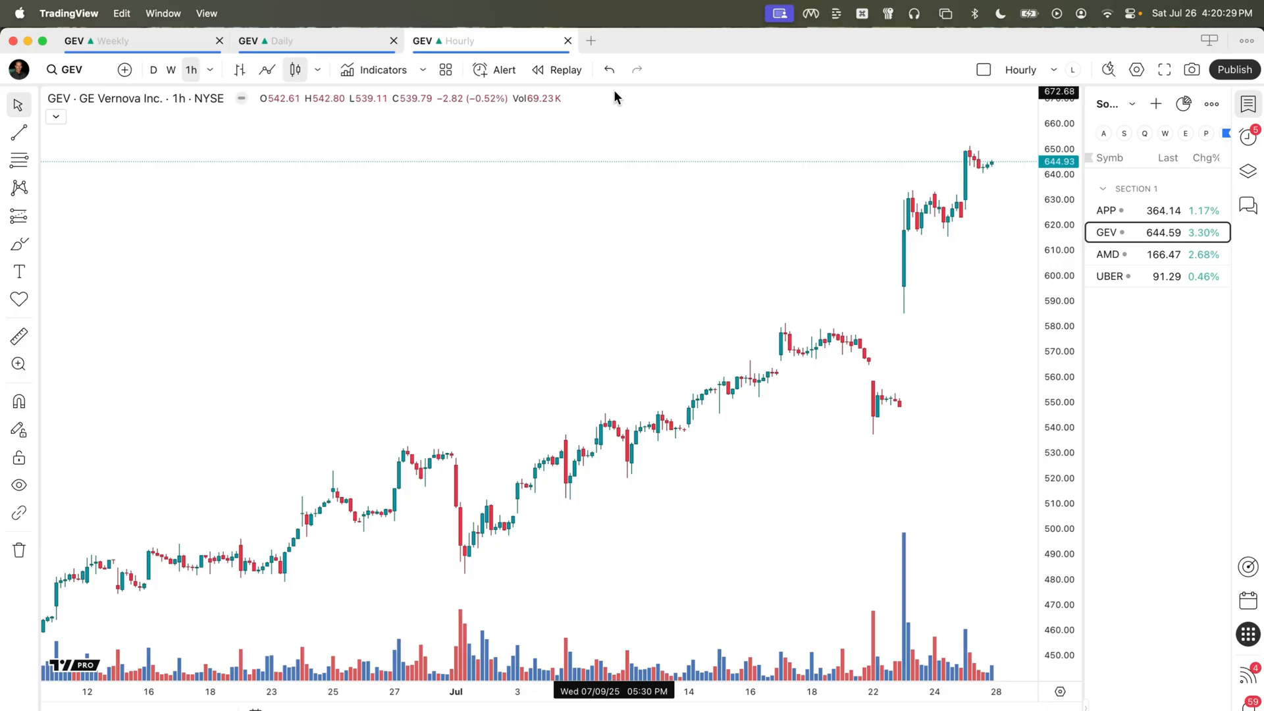
click(591, 40)
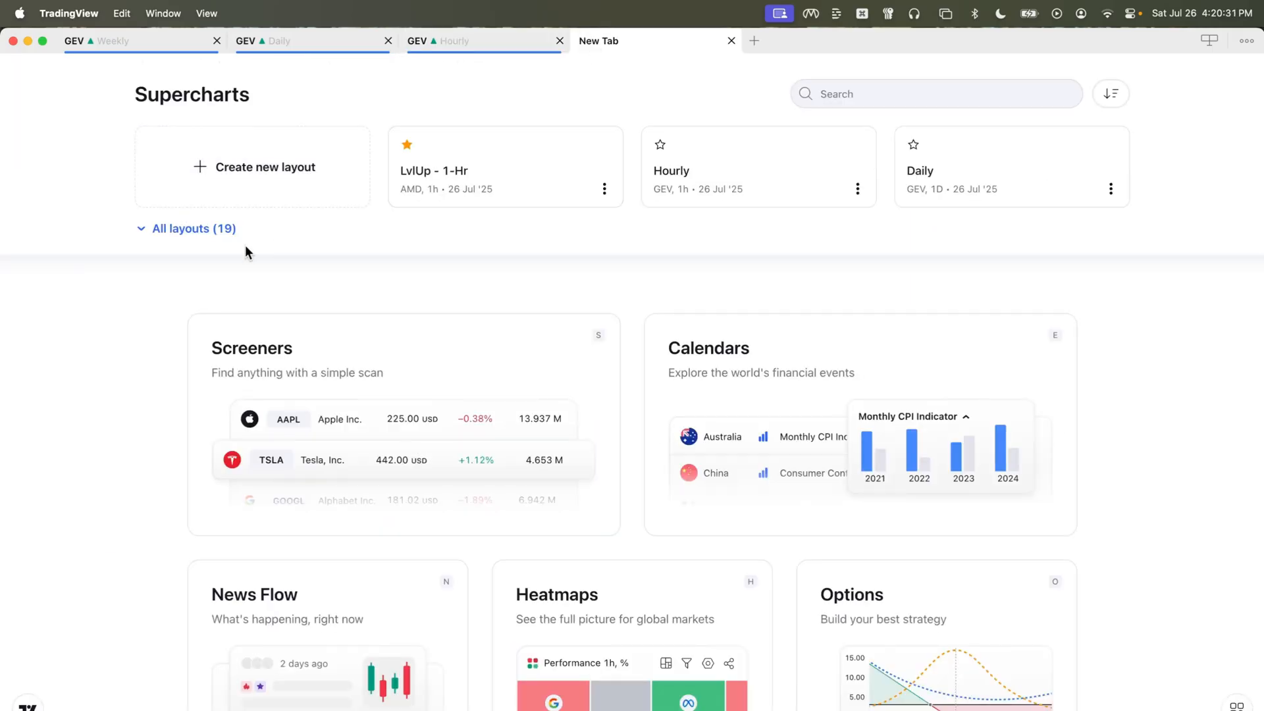
click(191, 228)
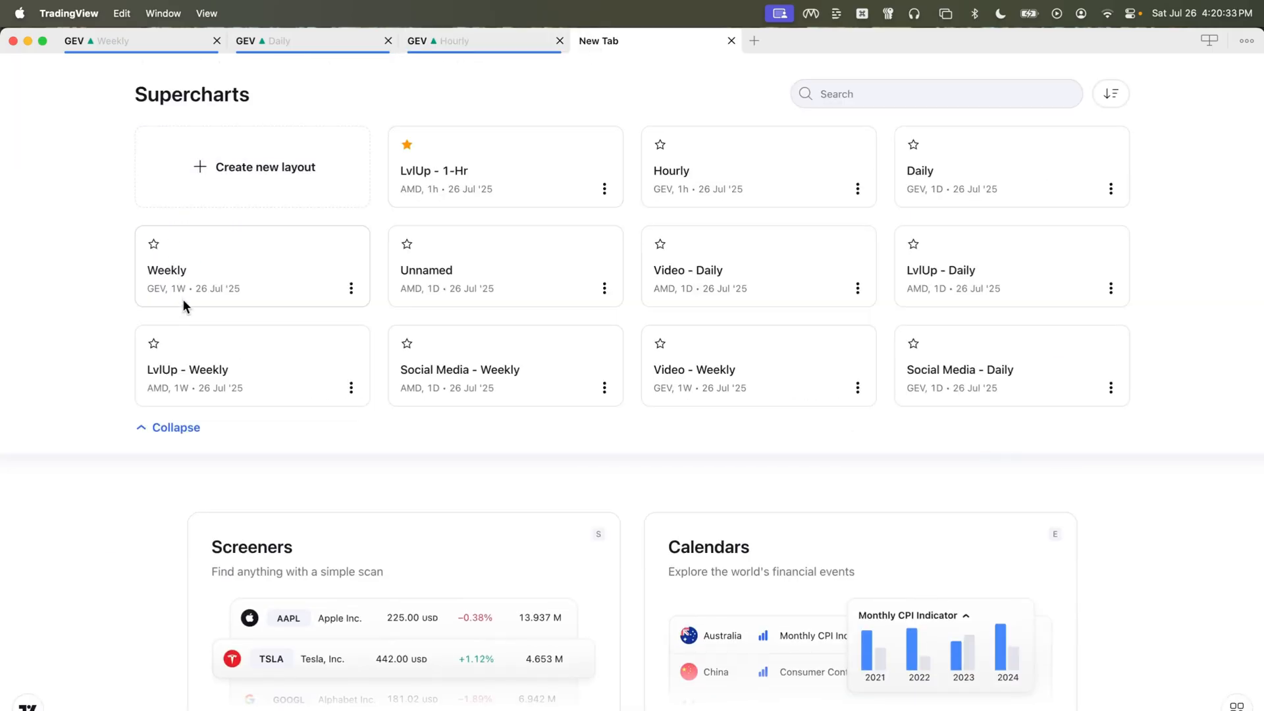
mouse_move(712, 182)
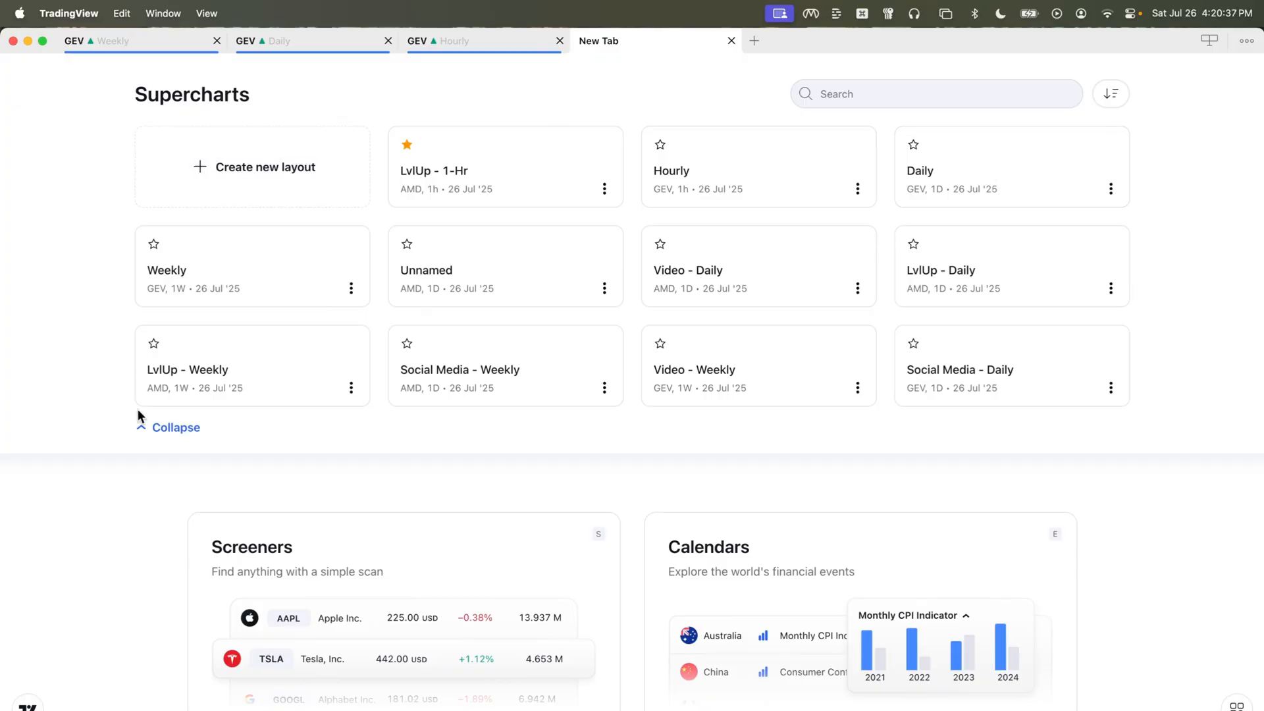
click(175, 426)
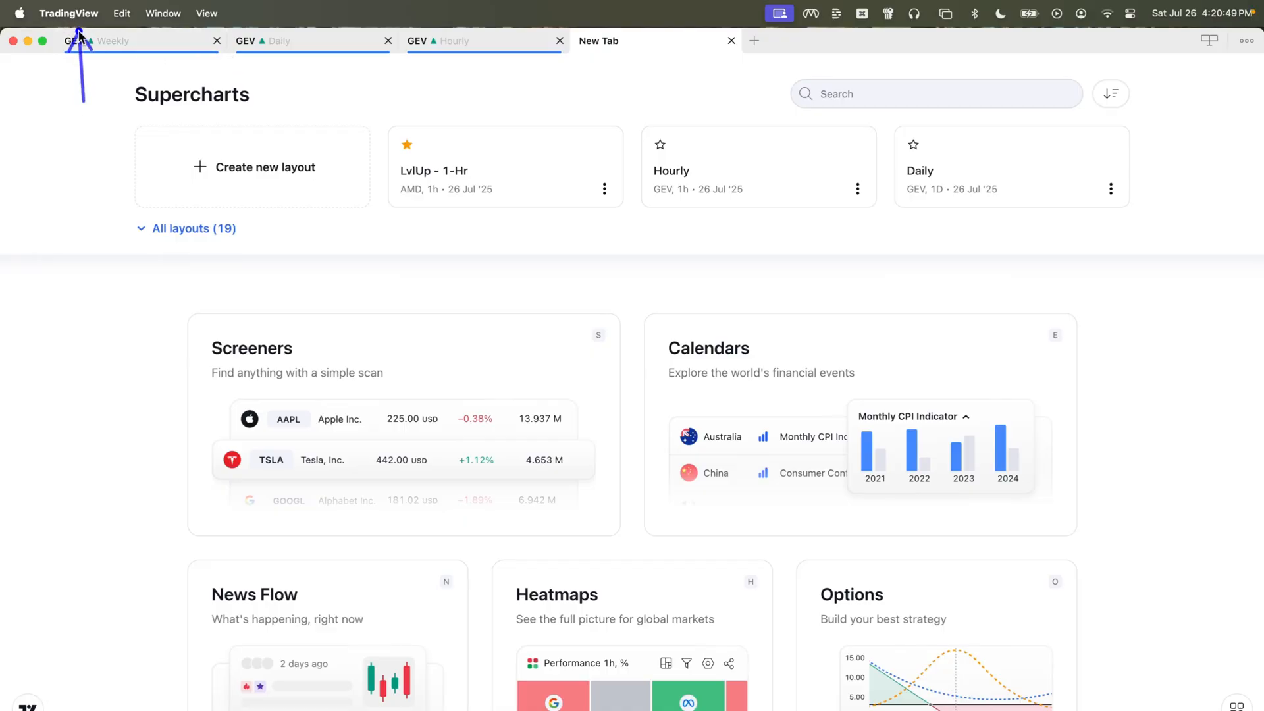
- In Settings > Tabs, enable Price change % so tab titles show ticker, layout name and +3.3%
click(70, 13)
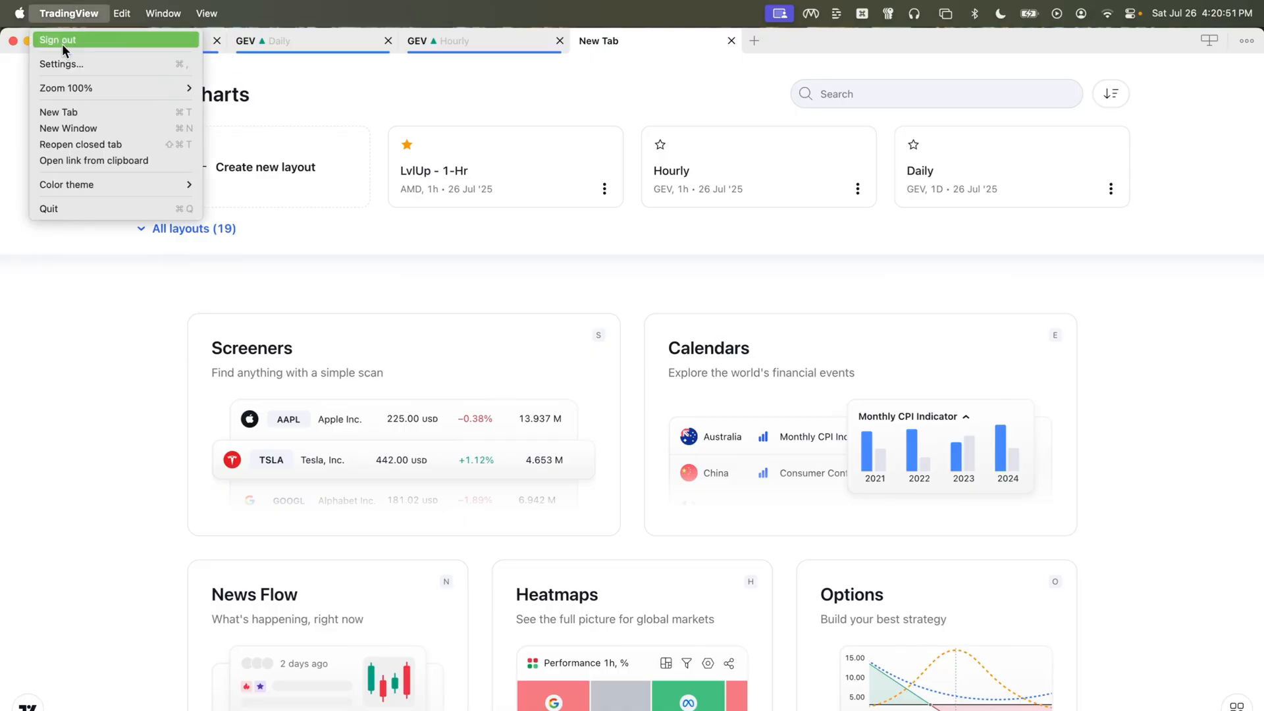
click(62, 64)
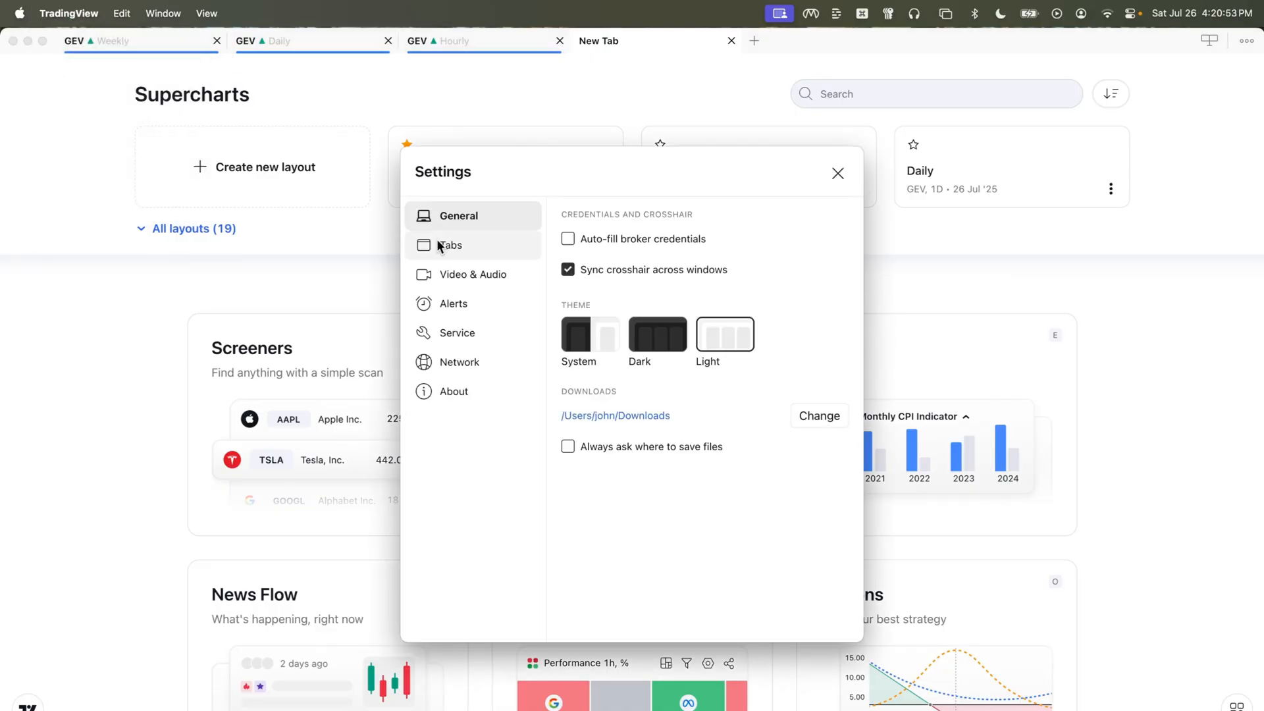
click(451, 245)
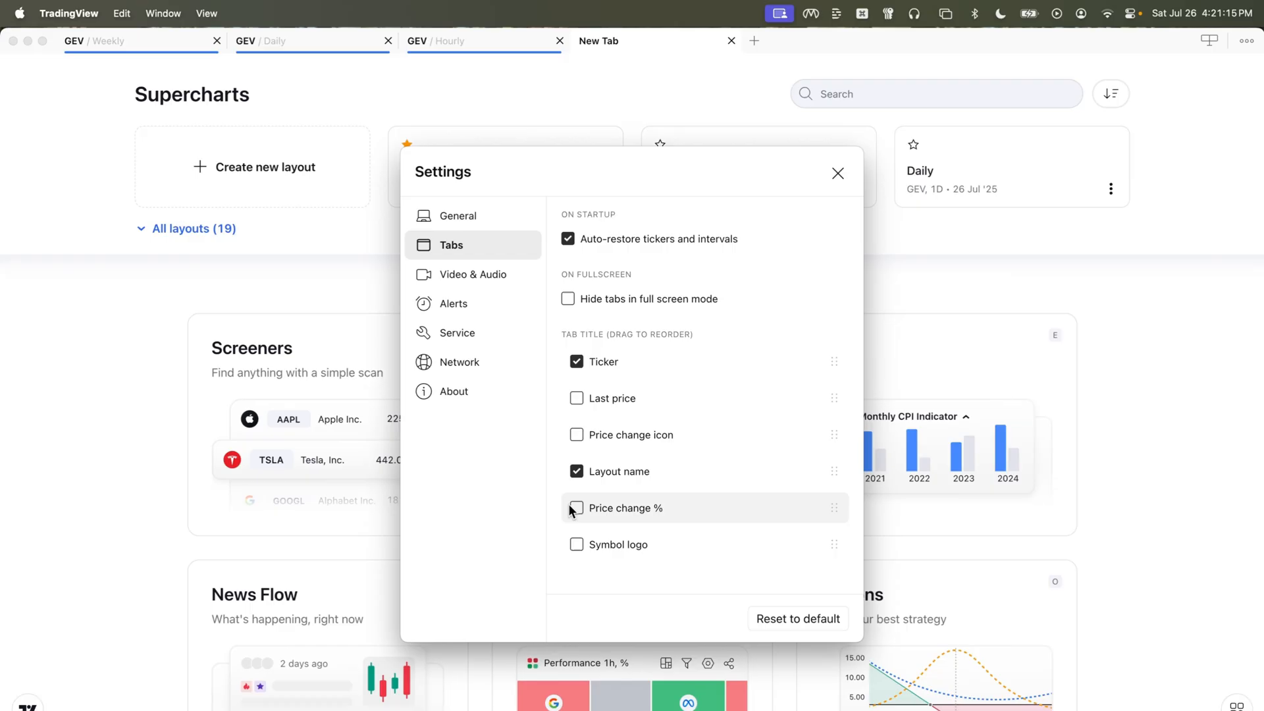
click(575, 509)
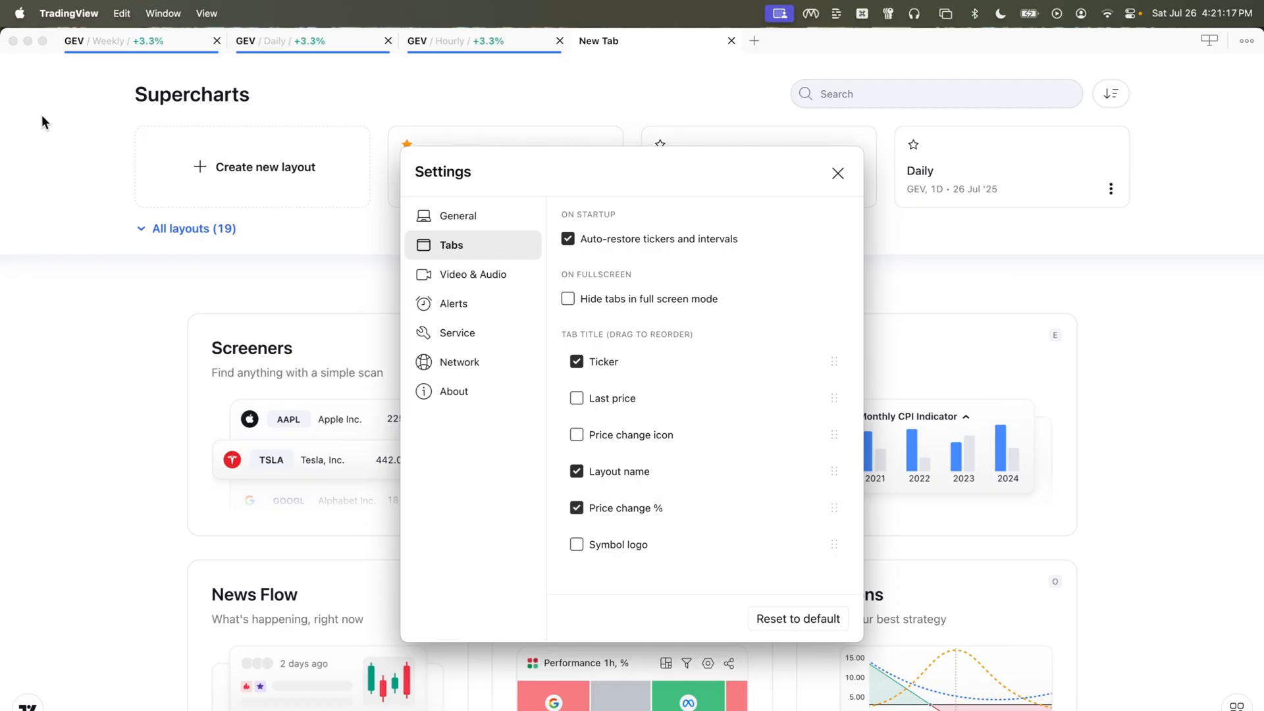